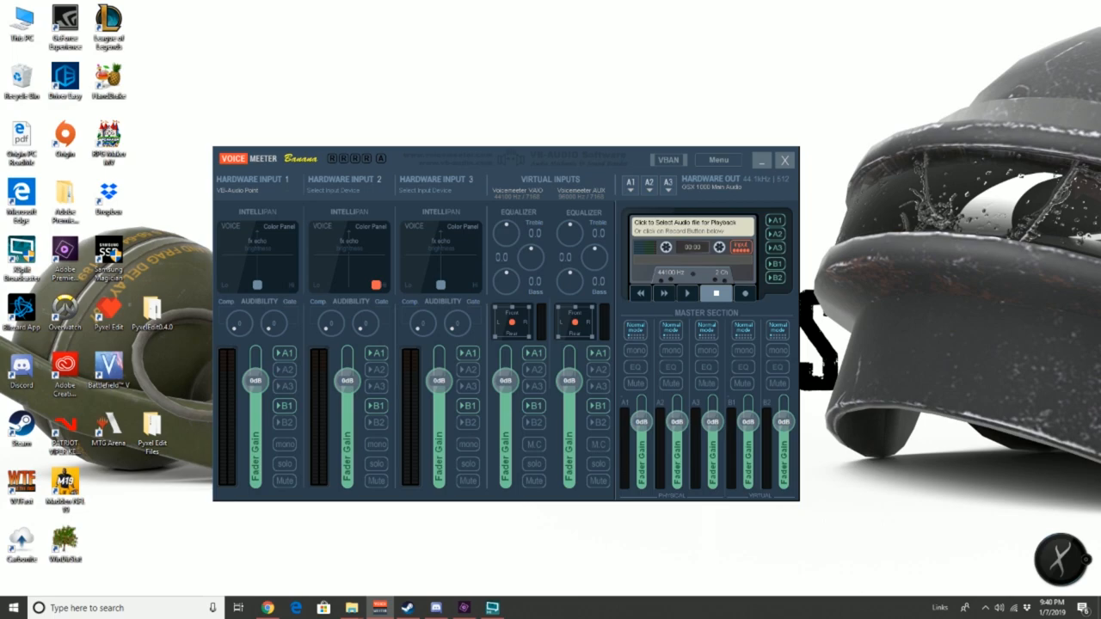
# Step: Set CABLE Input as the default Windows playback device from the Sounds Playback list
pyautogui.rightClick(902, 603)
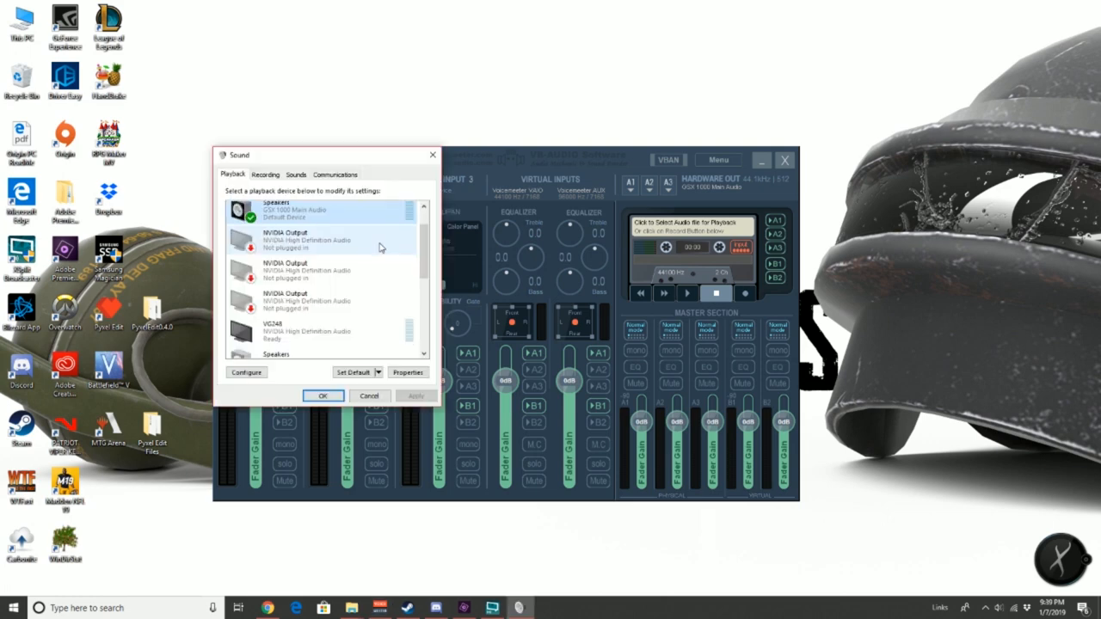
pyautogui.scroll(-3)
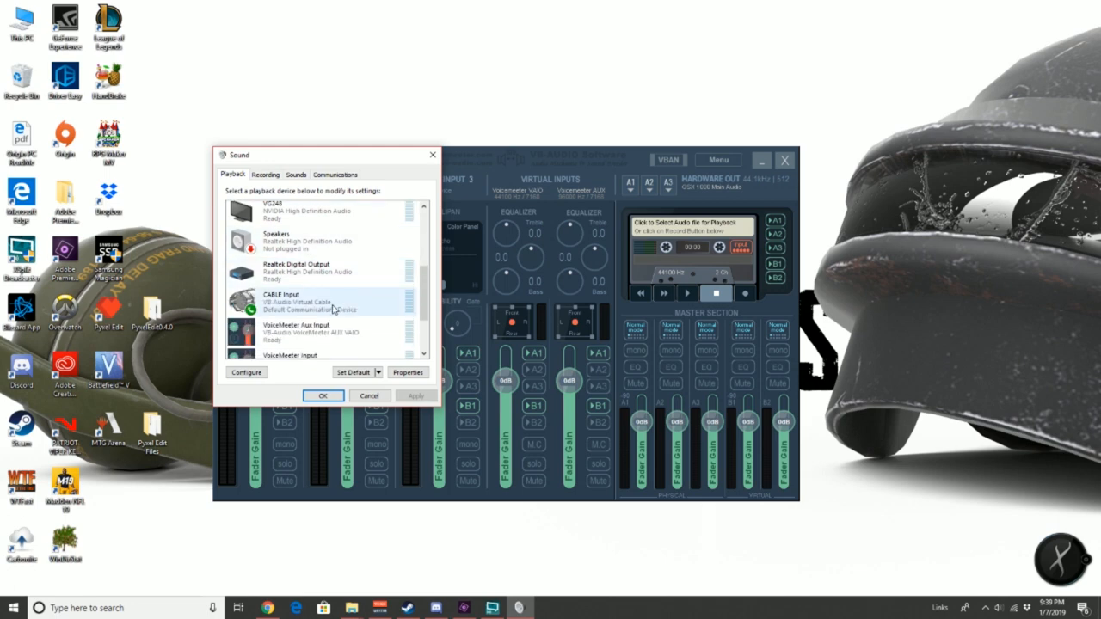
pyautogui.rightClick(293, 300)
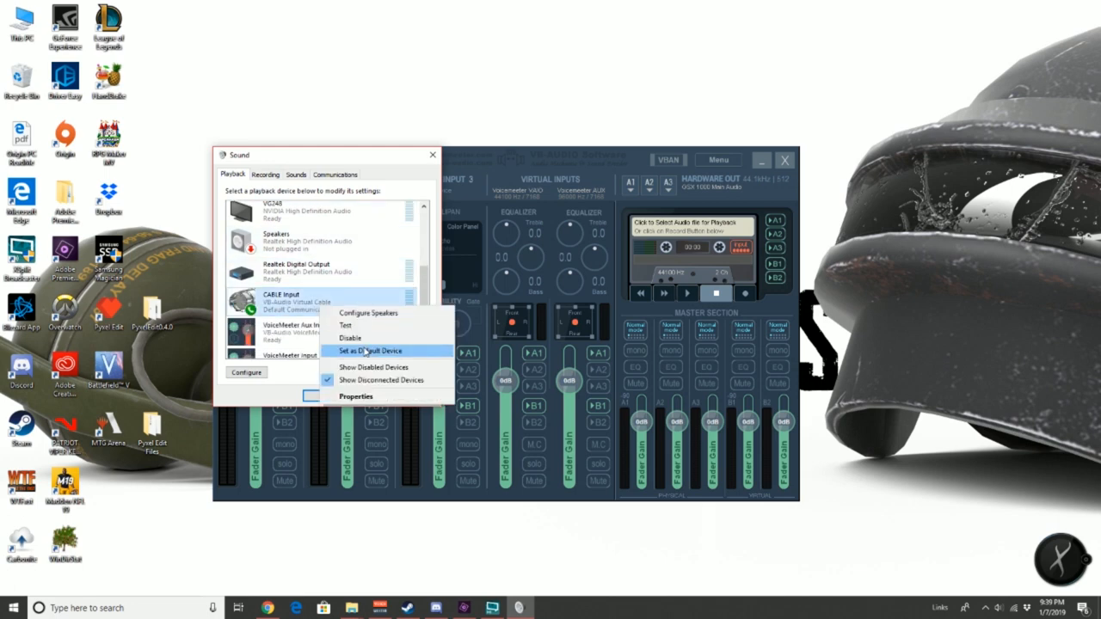
pyautogui.click(372, 351)
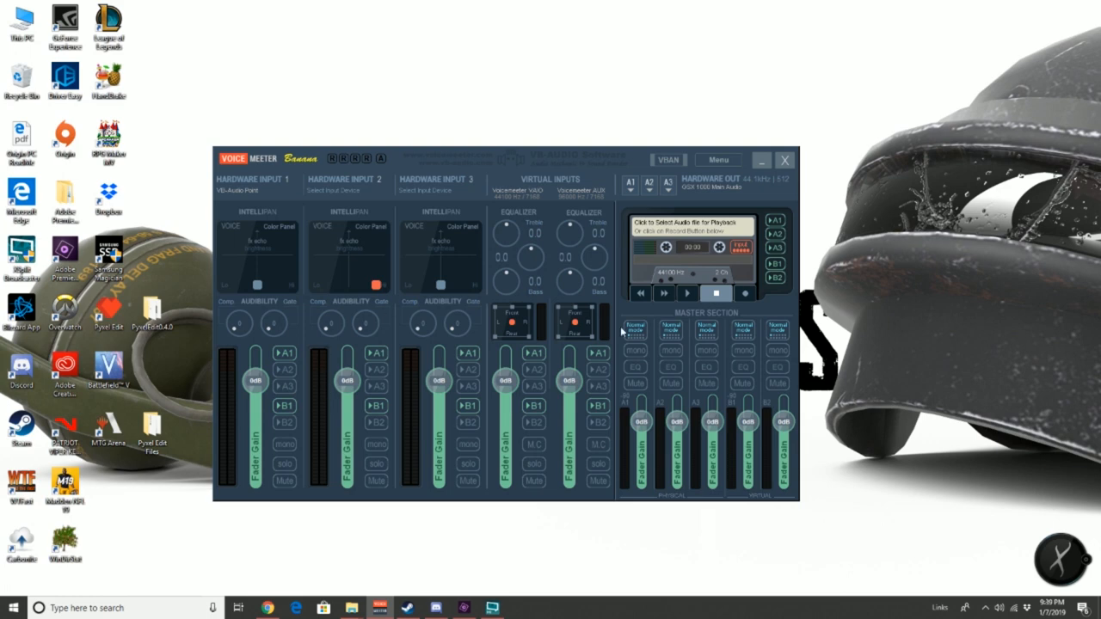
pyautogui.click(252, 190)
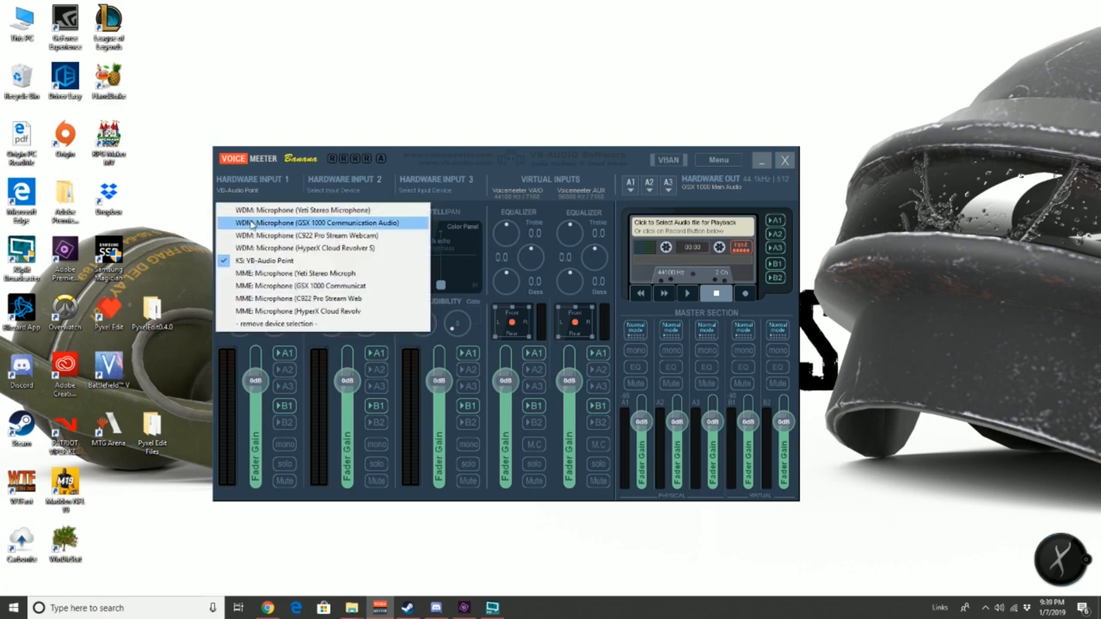
pyautogui.moveTo(266, 261)
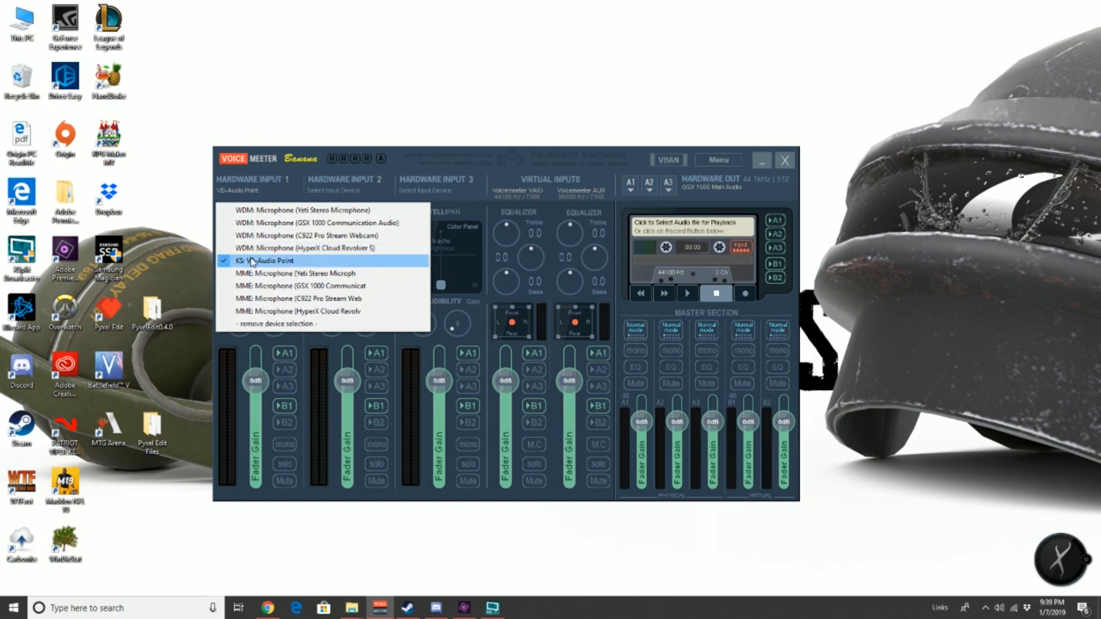
pyautogui.click(275, 261)
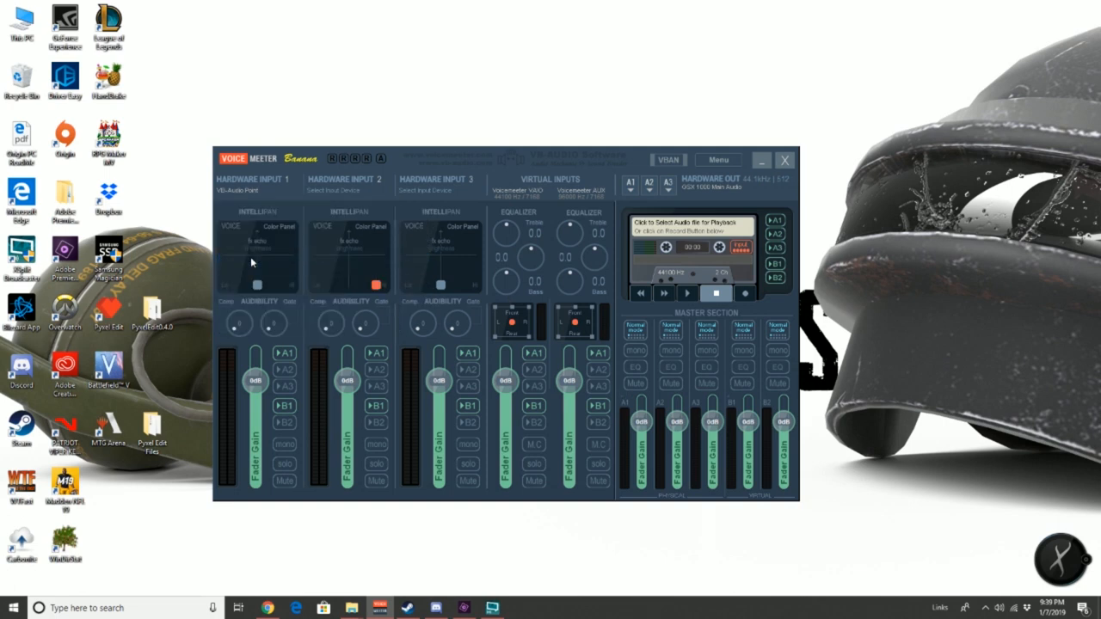
pyautogui.click(252, 184)
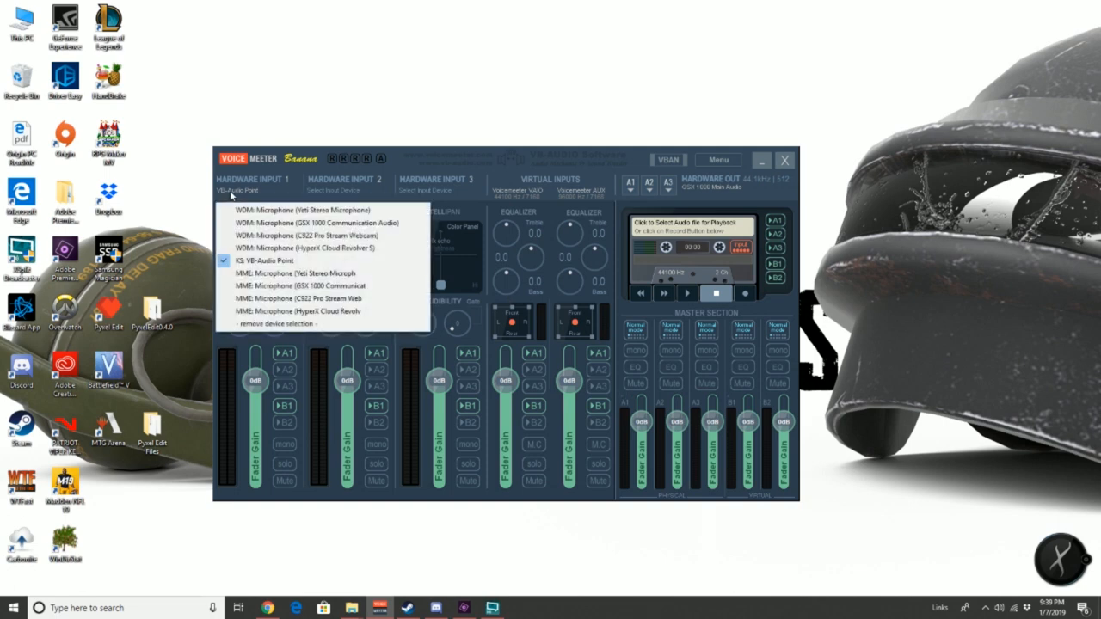
pyautogui.moveTo(314, 171)
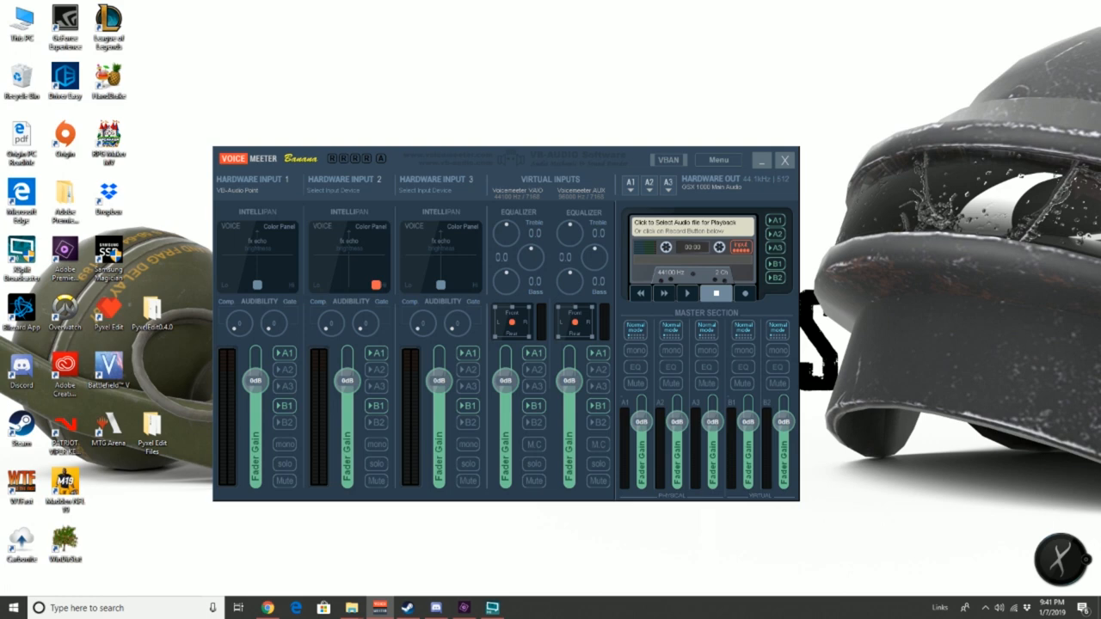
pyautogui.click(632, 184)
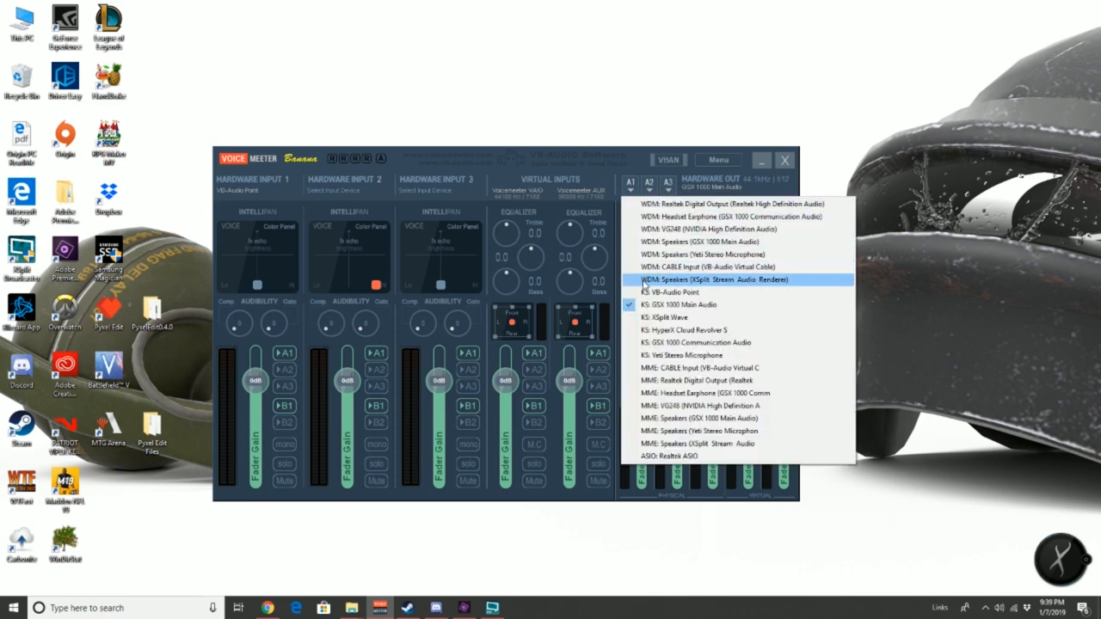
pyautogui.click(689, 304)
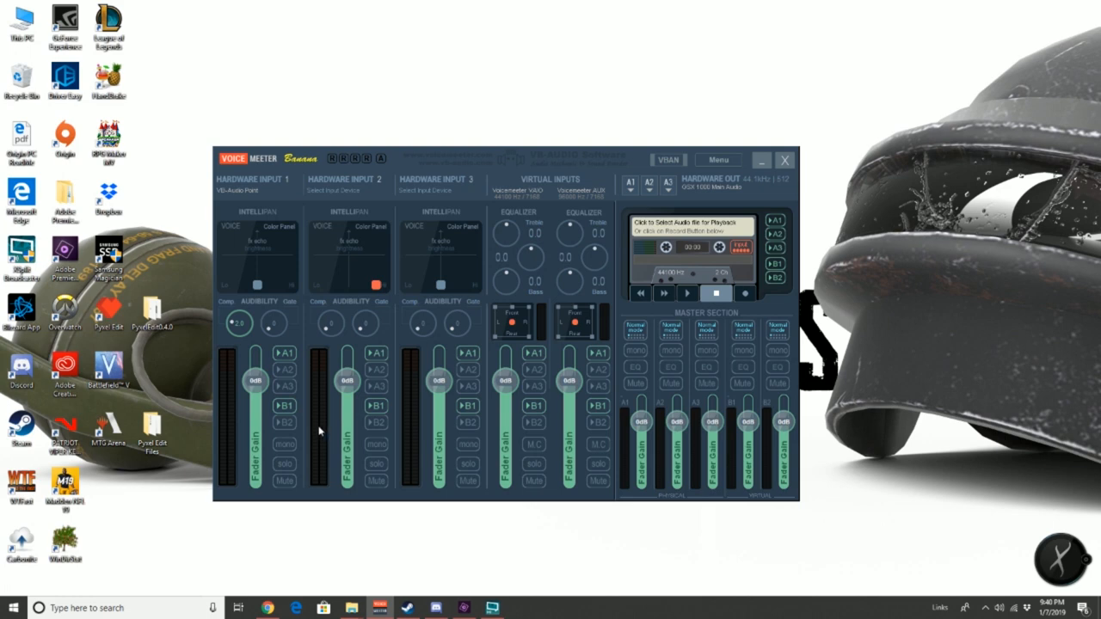
pyautogui.moveTo(317, 440)
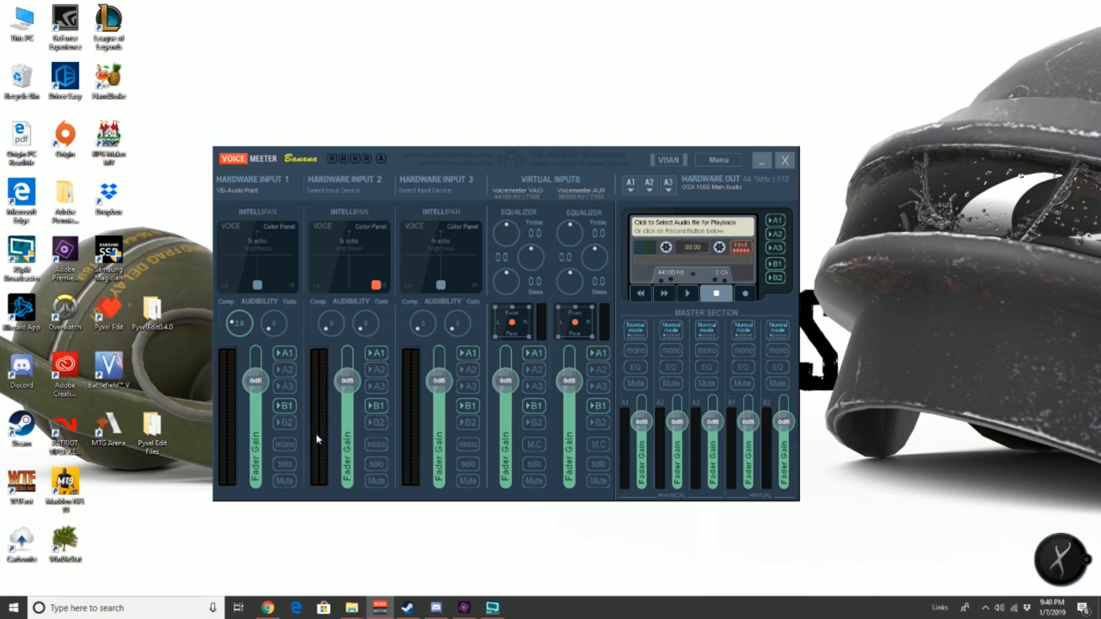
# Step: Raise Hardware Input 1's Comp knob to about 4.0
pyautogui.click(239, 323)
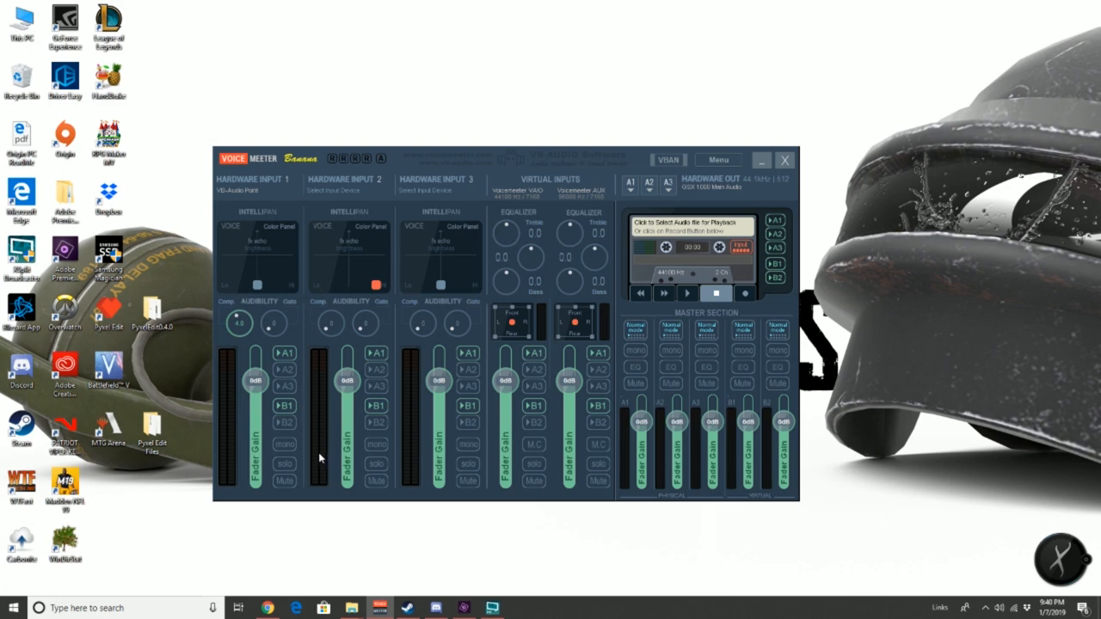
pyautogui.moveTo(239, 333)
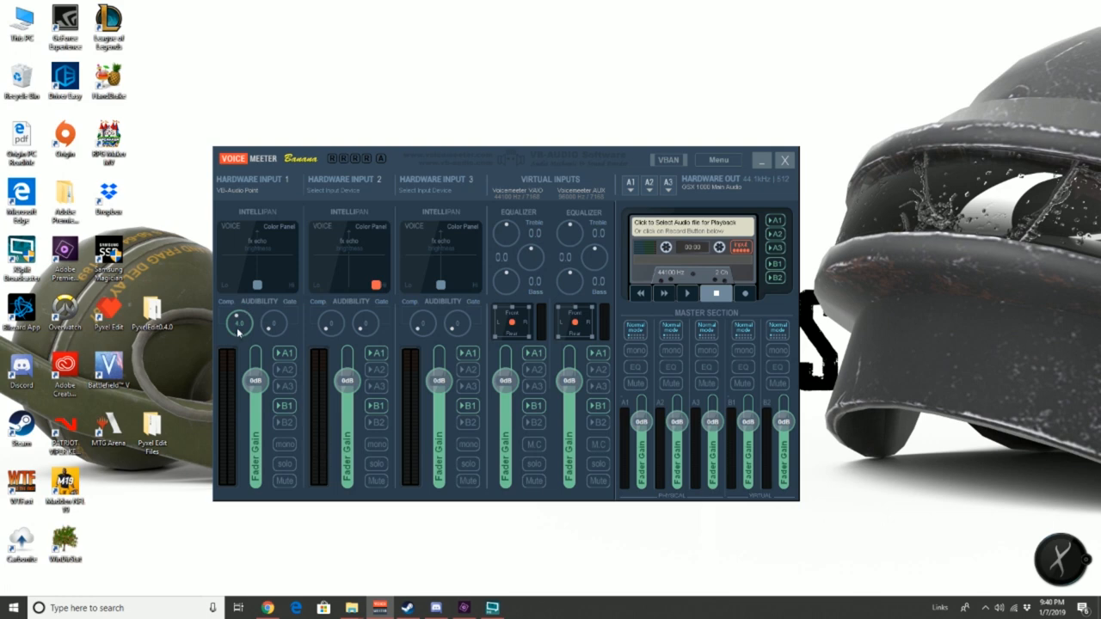